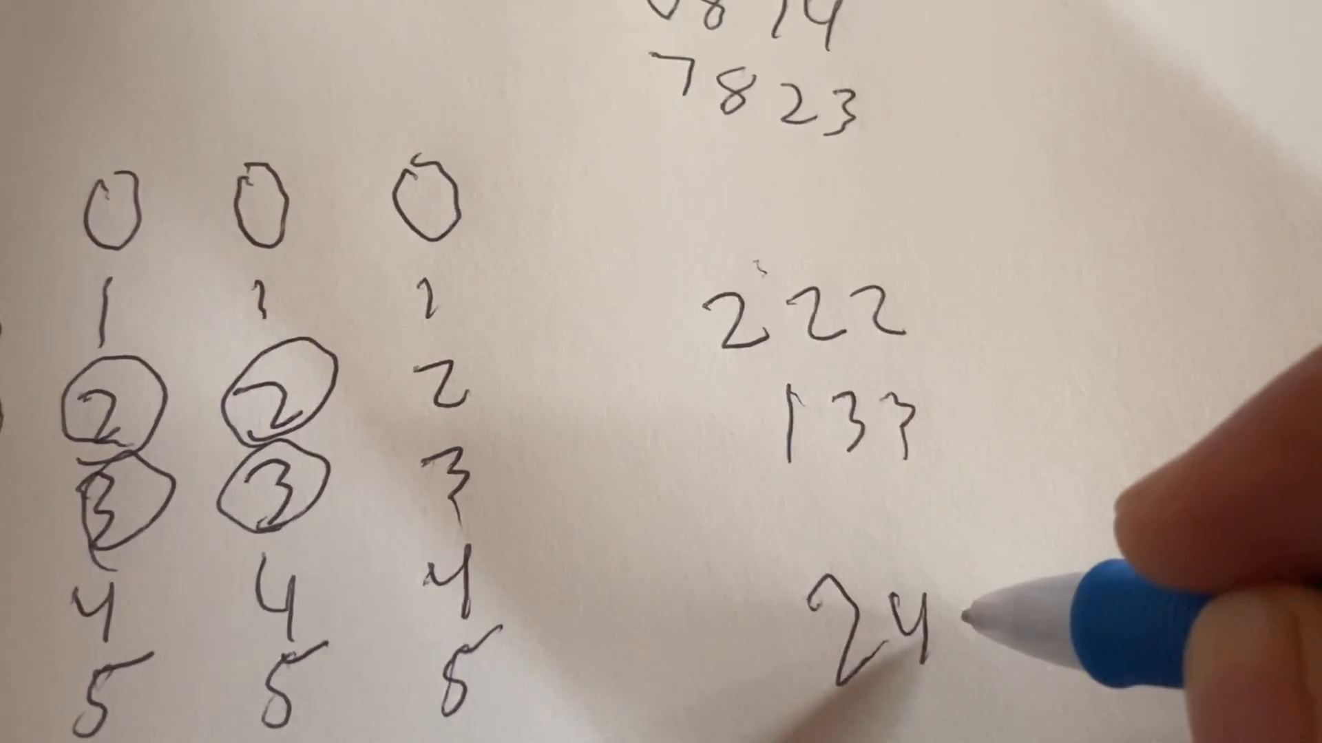
pyautogui.write('44')
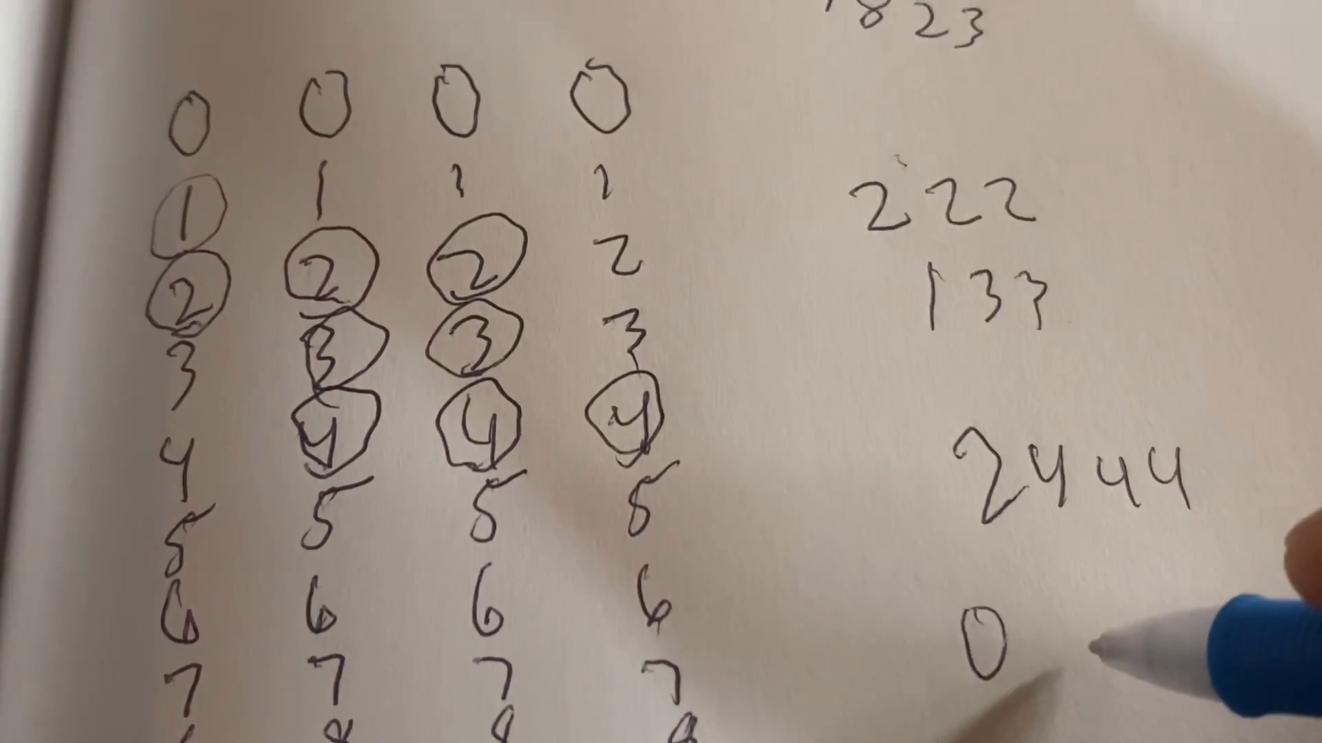
pyautogui.write('1')
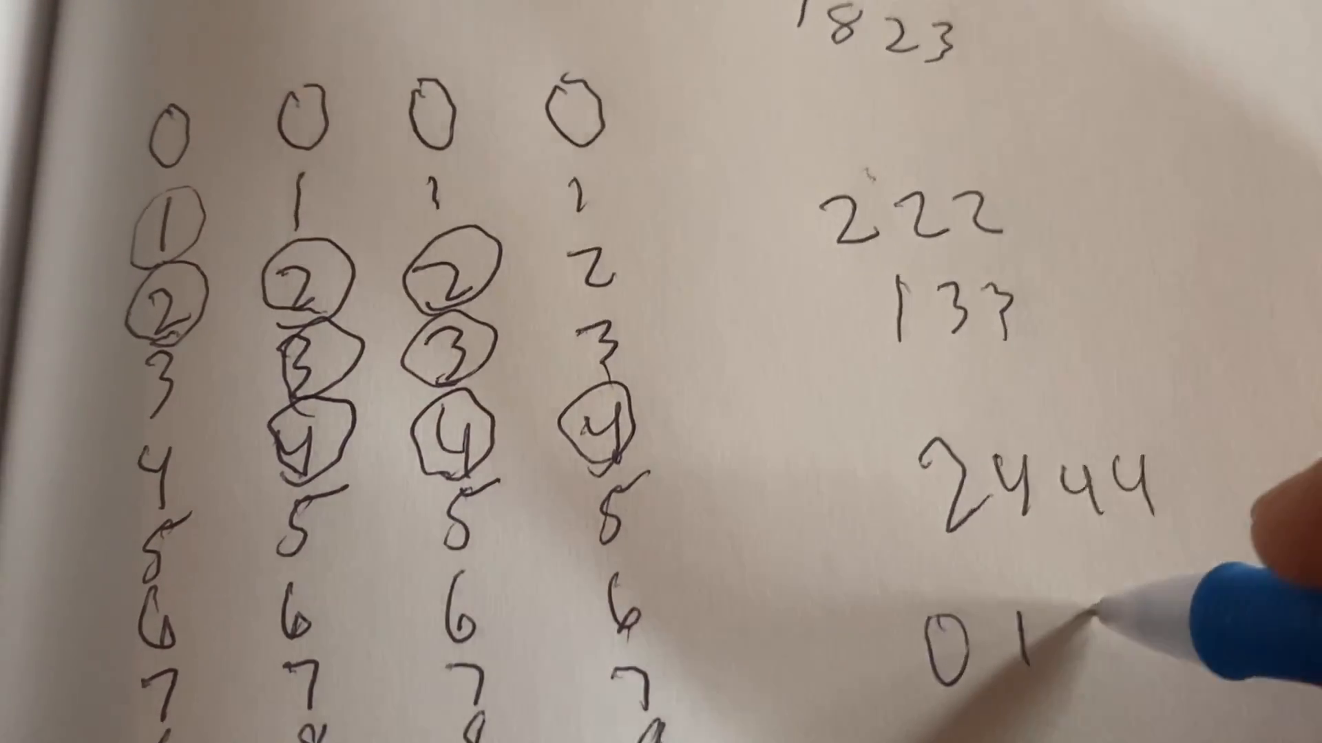